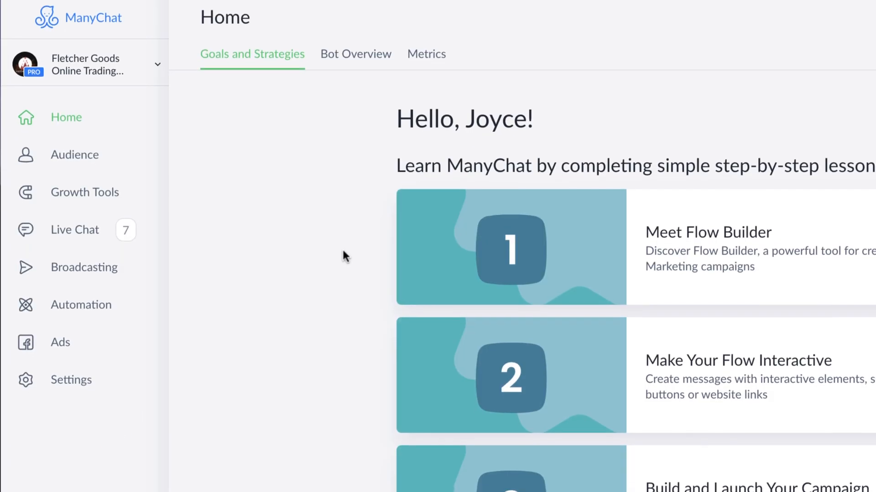
Create a new broadcast from the Broadcasting section, opening a draft with a Send SMS step
scroll("down", 3)
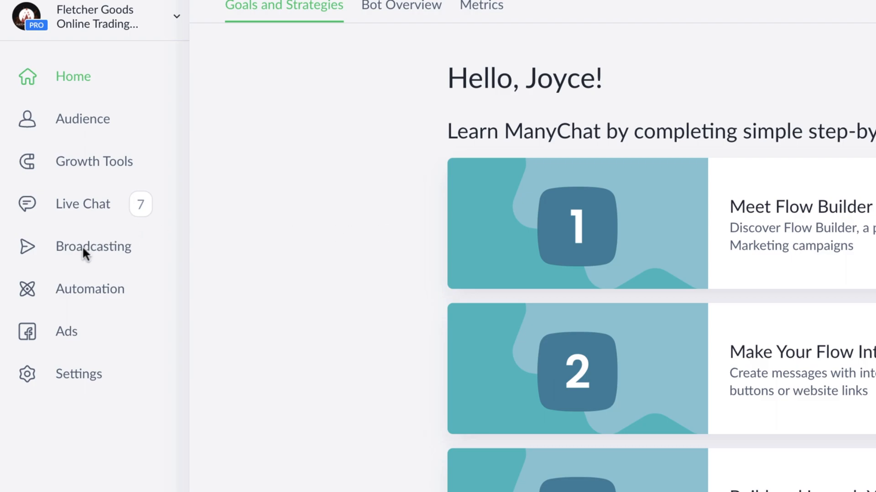
left_click(93, 246)
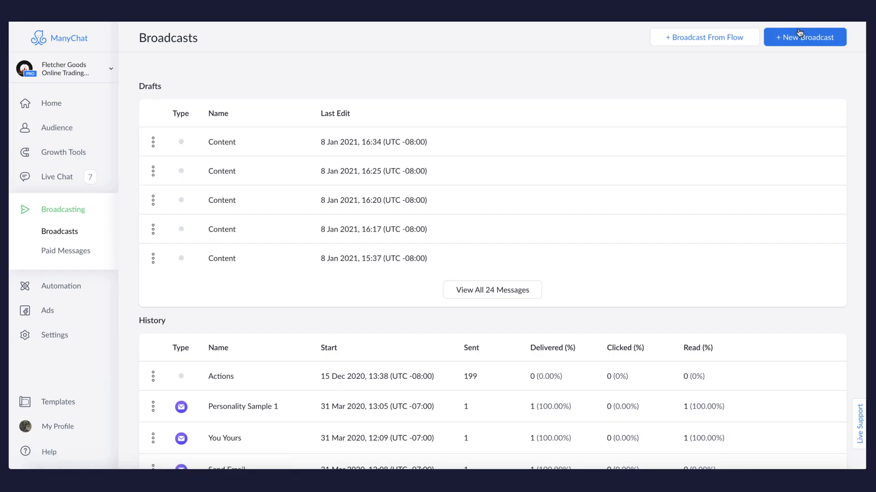
left_click(804, 37)
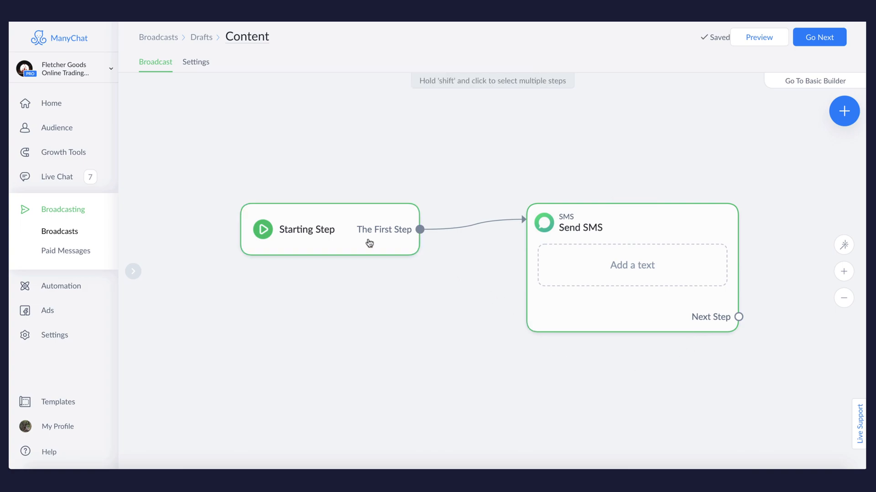
Add an image block below the empty SMS text, and briefly try a User Input block
left_click(306, 229)
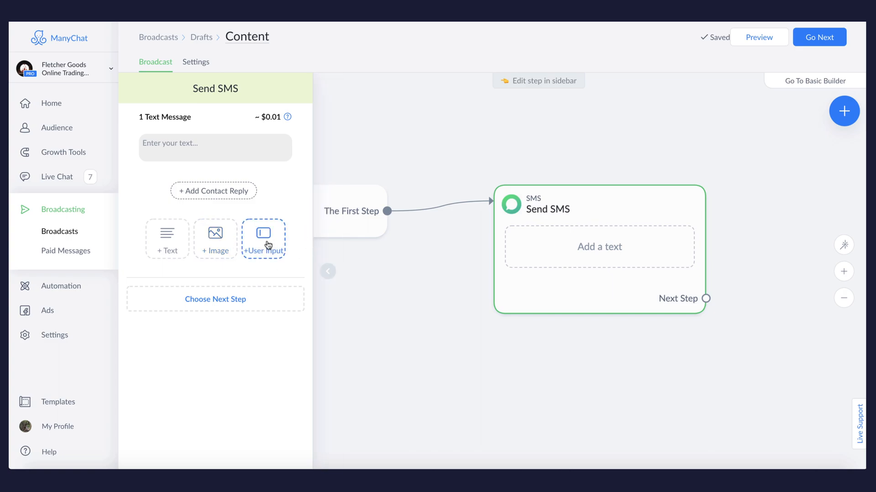
left_click(214, 147)
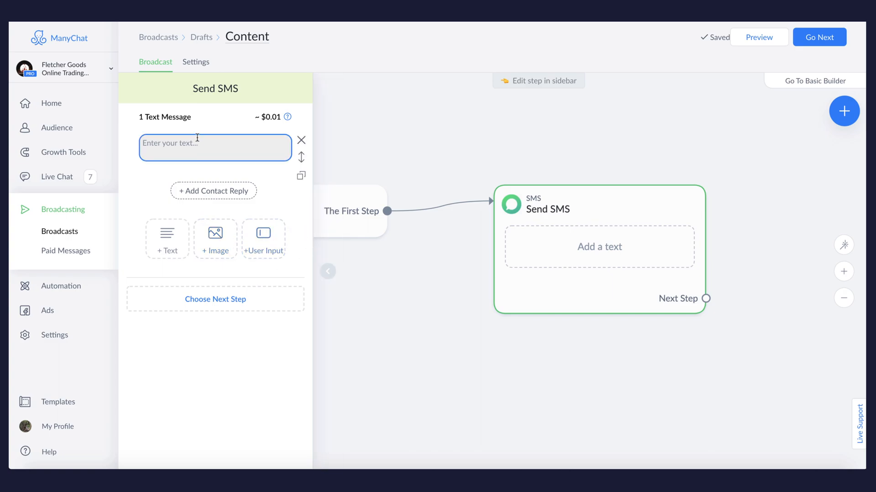
left_click(215, 147)
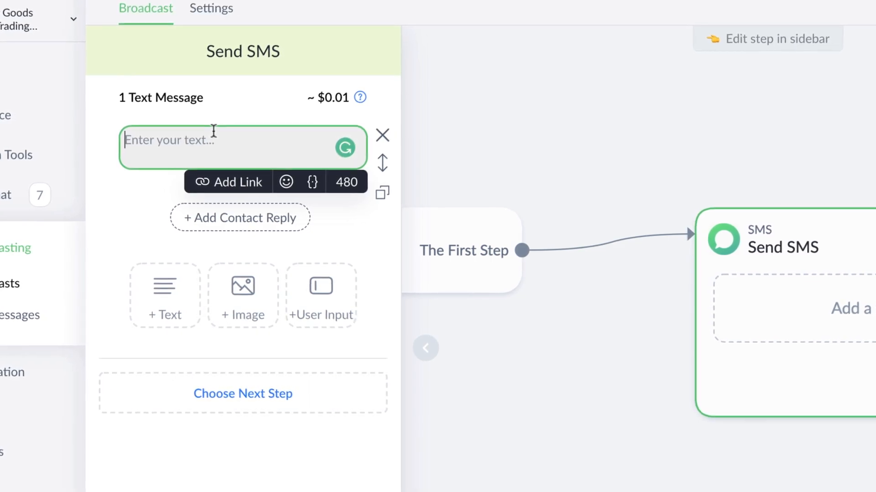
left_click(235, 181)
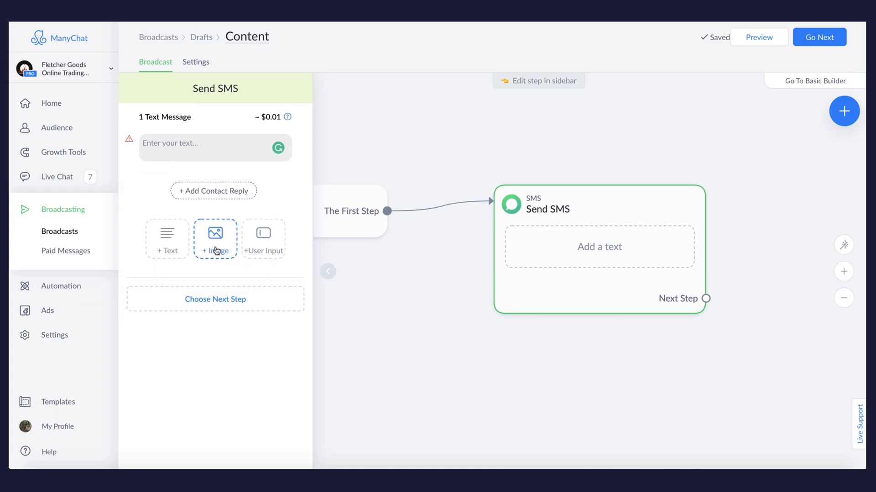
left_click(215, 239)
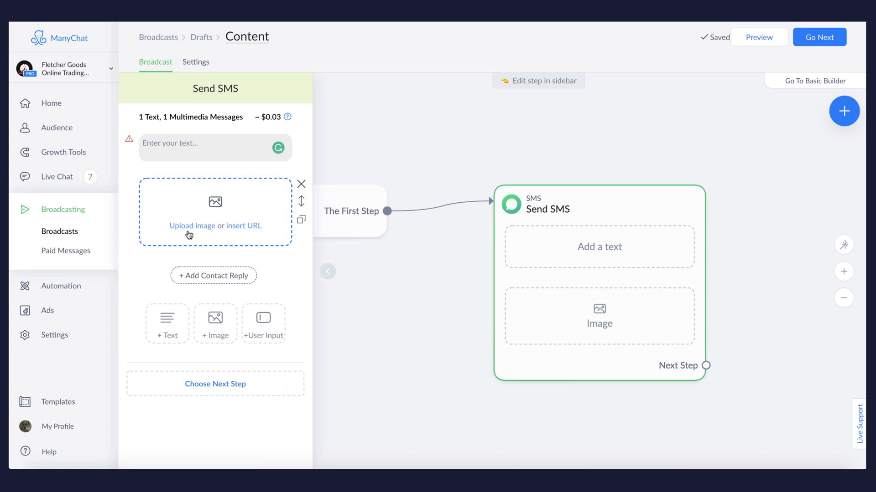
left_click(263, 323)
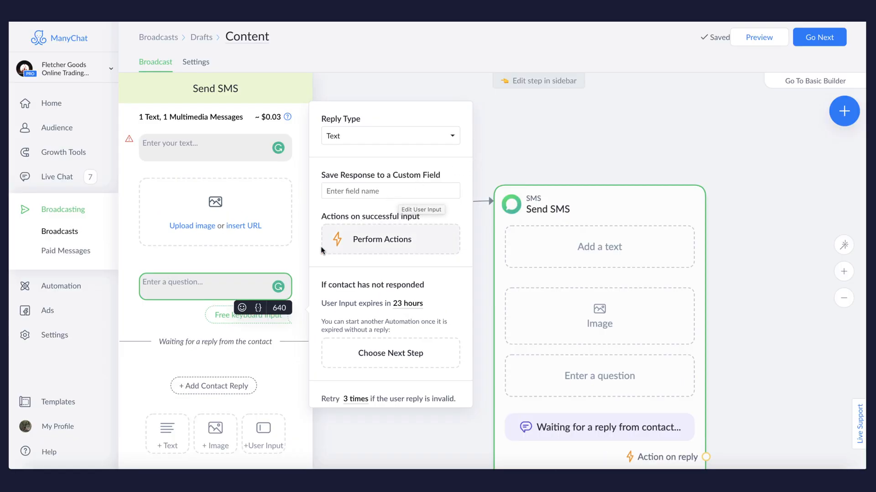
mouse_move(279, 266)
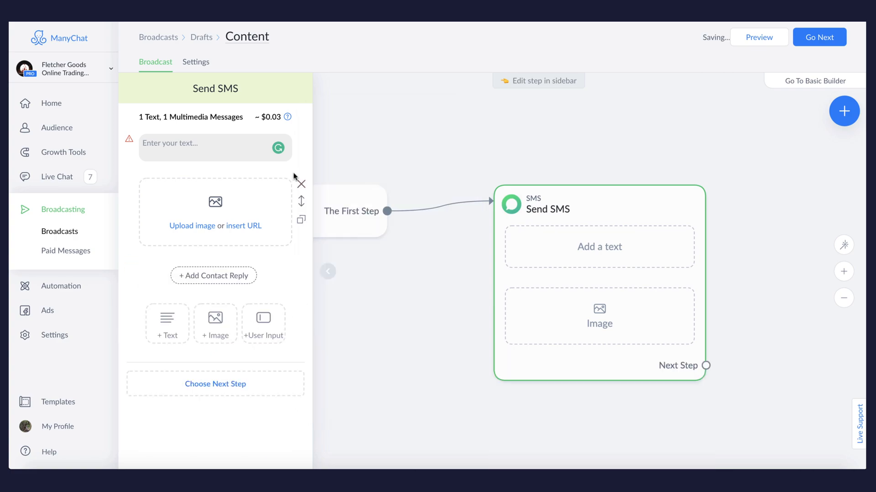
Delete the image block, leaving only the empty SMS text message
left_click(301, 184)
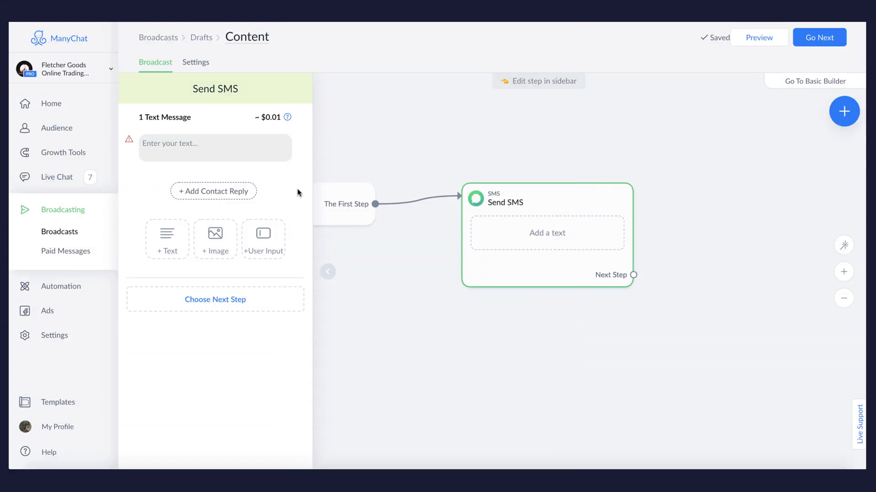
Type 'Are you ready for Day 1 of the Fletcher' into the SMS text and try adding an emoji
left_click(214, 147)
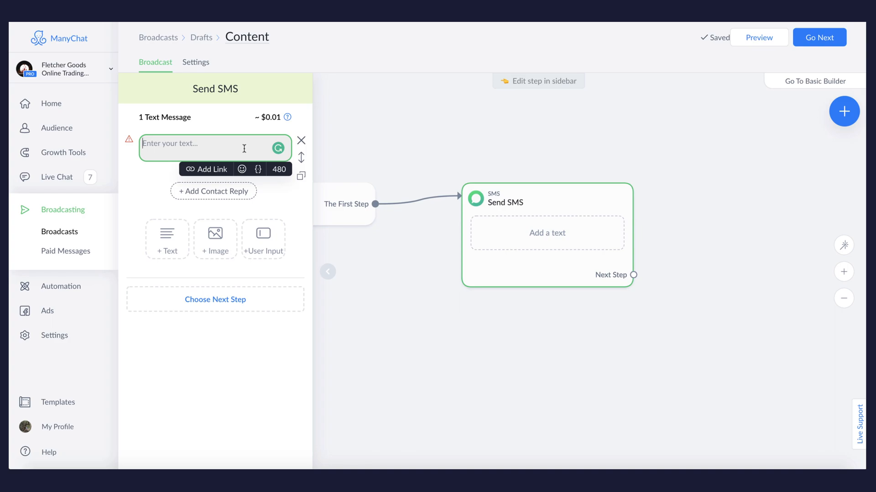
type("Are you ready")
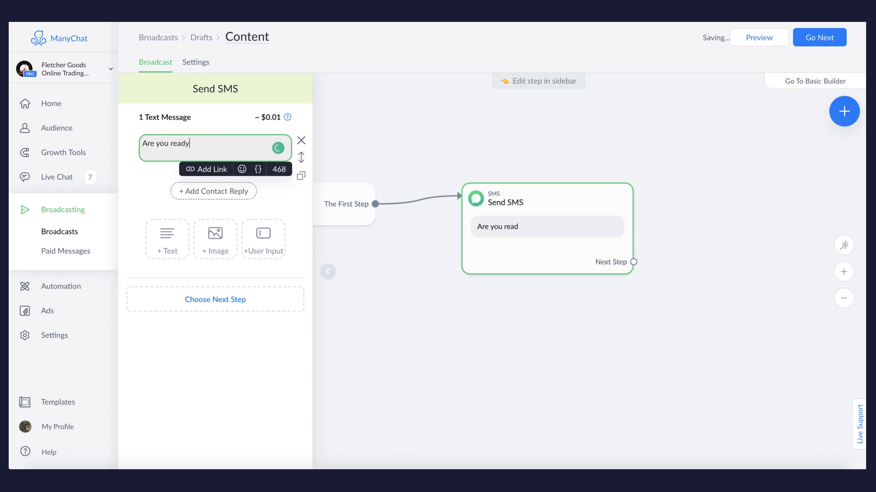
type("for Day 1 of")
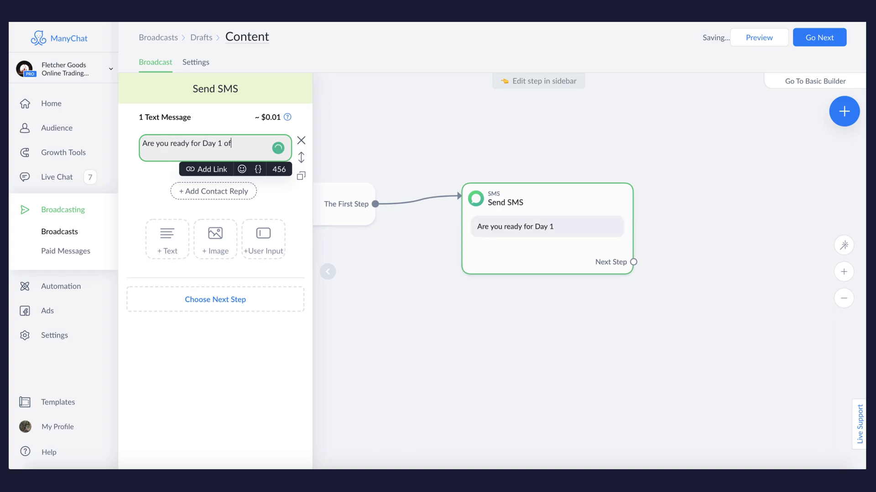
type("the Fletcher Outdoor Challenge?")
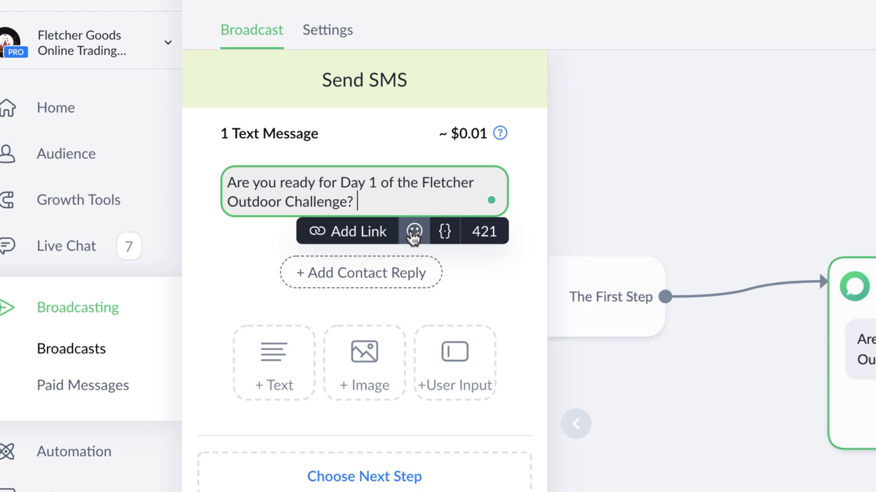
left_click(413, 231)
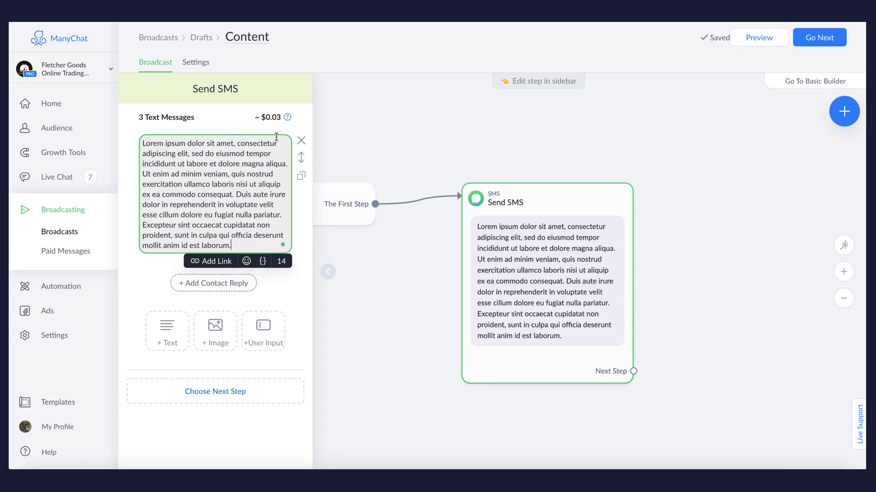
mouse_move(232, 121)
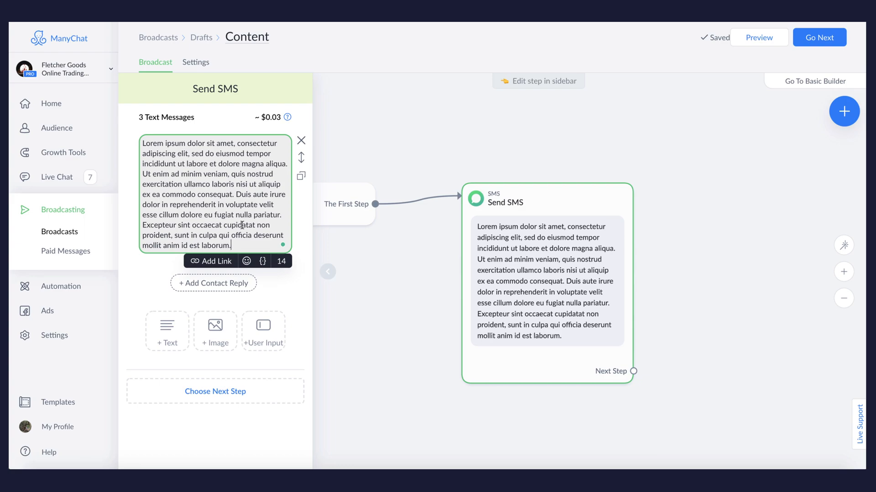
Set the SMS text to 'Are you ready for Day 1 of the Fletcher Outdoor Challenge? 😊'
type("Are you ready for Day 1 of the Fletcher Outdoor Challenge? 😊")
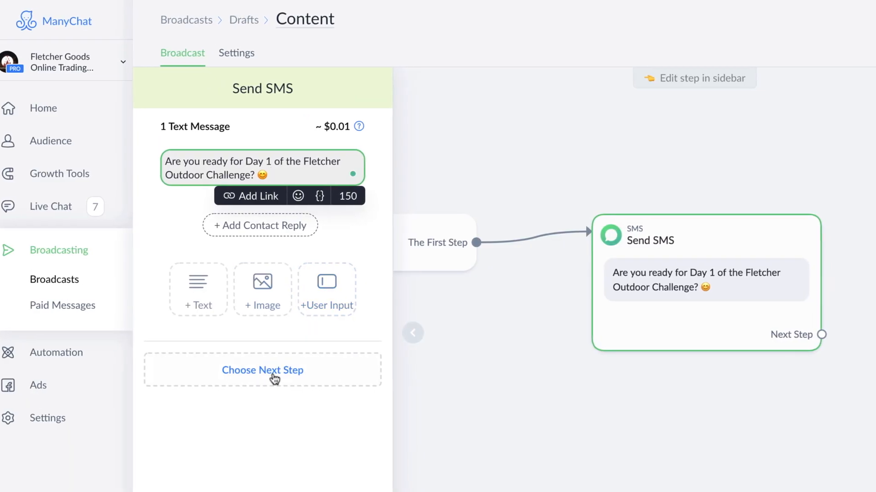
Upload Daily Challenge Image as an image block above the SMS question
left_click(262, 289)
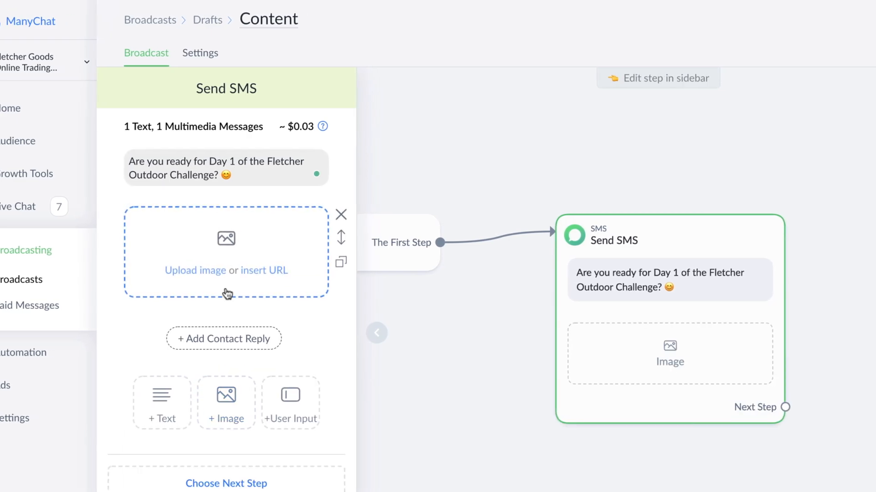
left_click(194, 270)
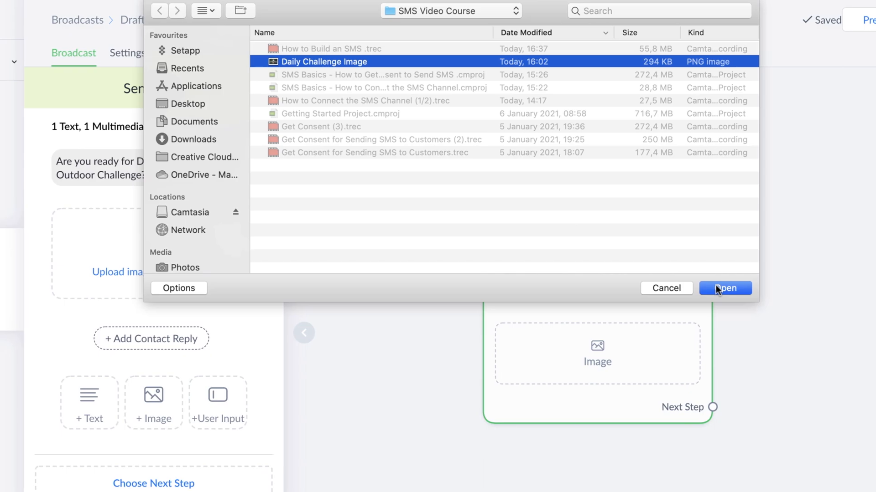
left_click(724, 288)
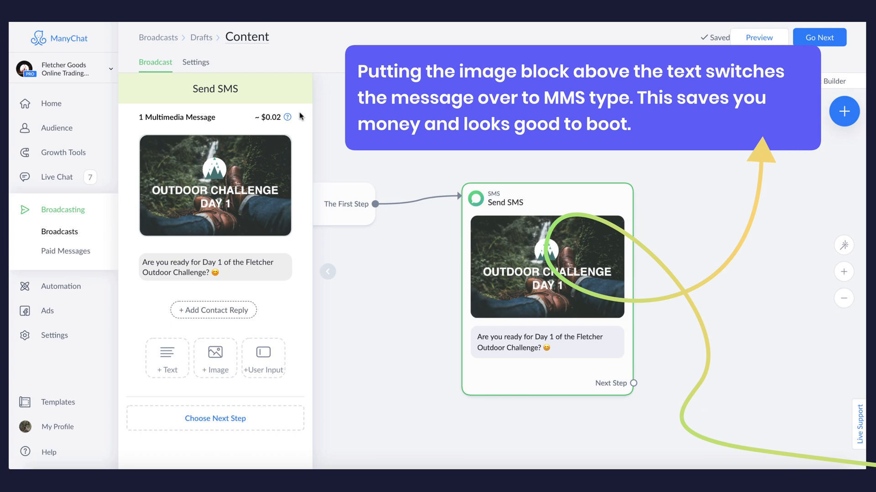
Add the line 'Get your challenge details here:' below the question and attach a link
left_click(212, 266)
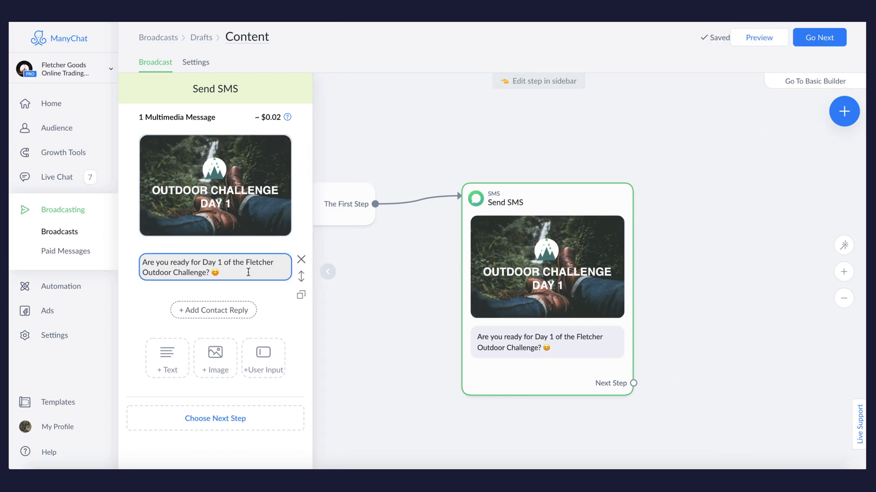
left_click(215, 267)
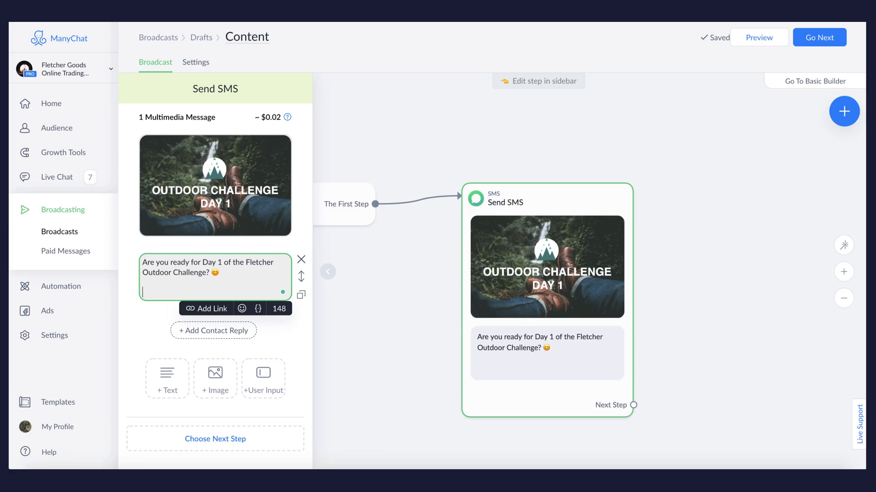
type("Get your")
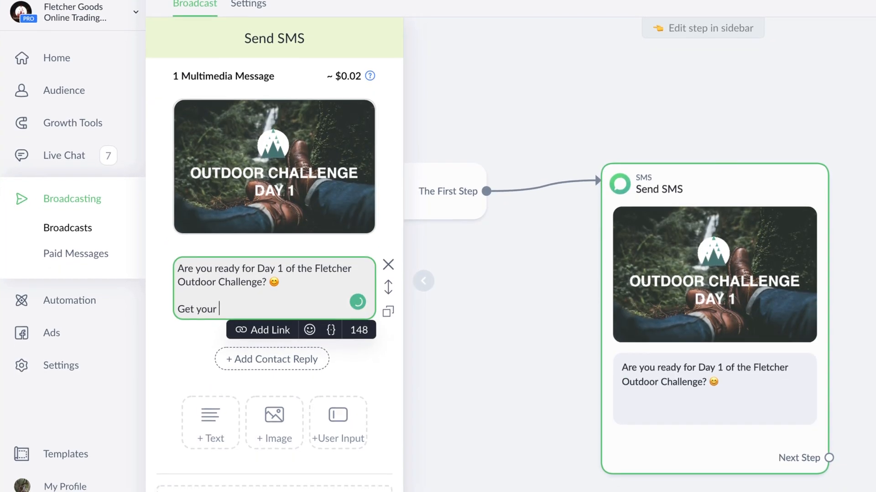
type("challene")
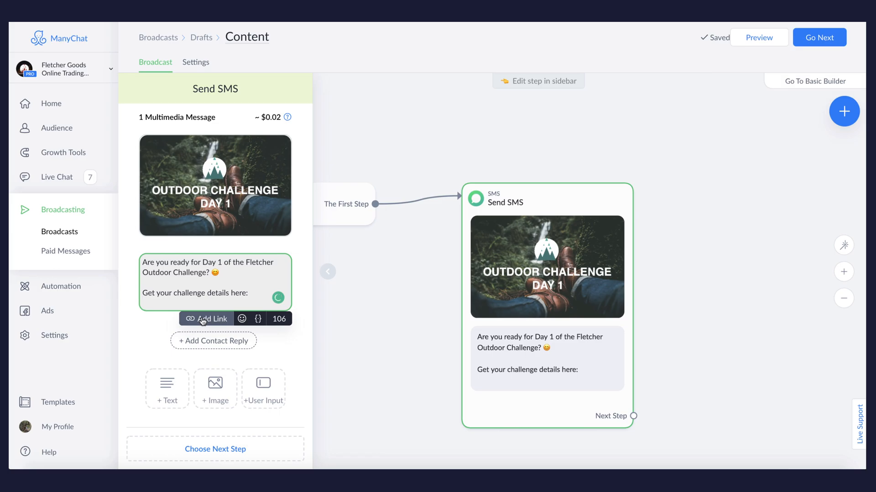
left_click(211, 319)
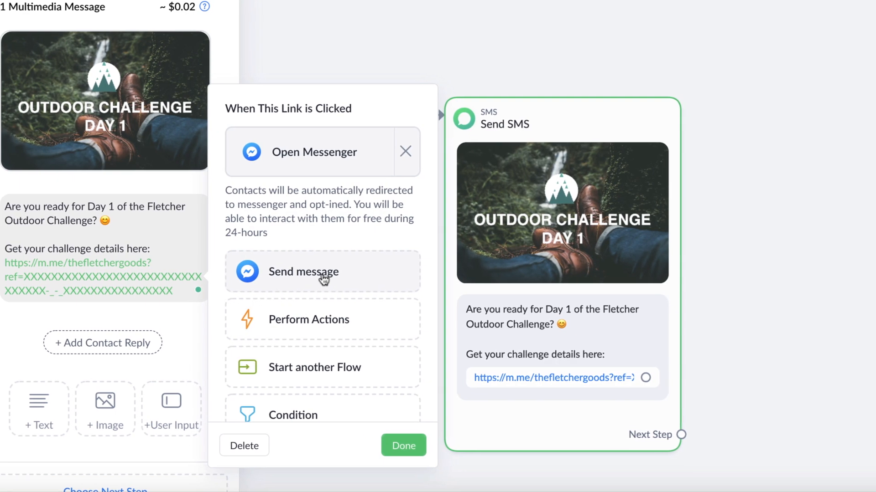
Point the link to a new Facebook Send Message step with the text 'Placeholder'
left_click(304, 272)
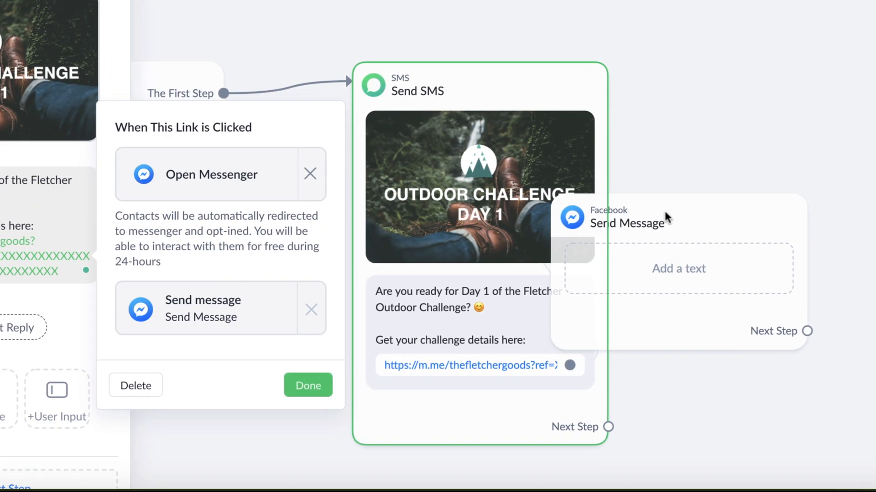
left_click(307, 386)
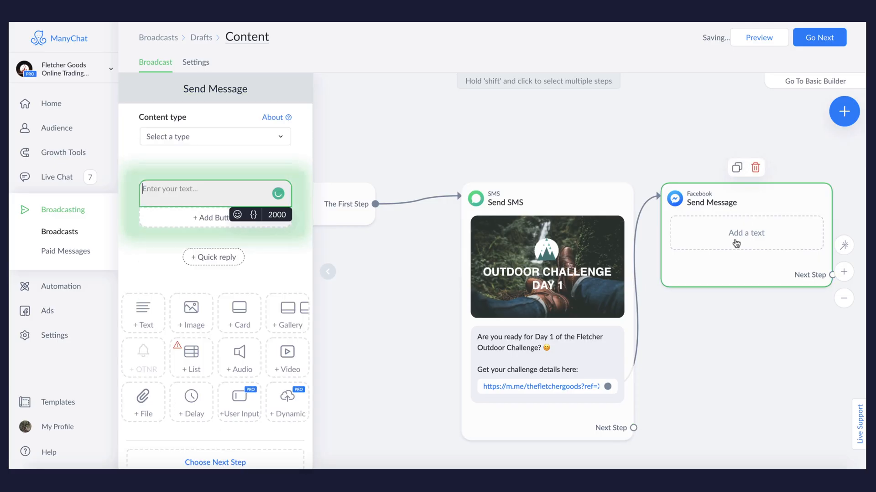
type("Placeho")
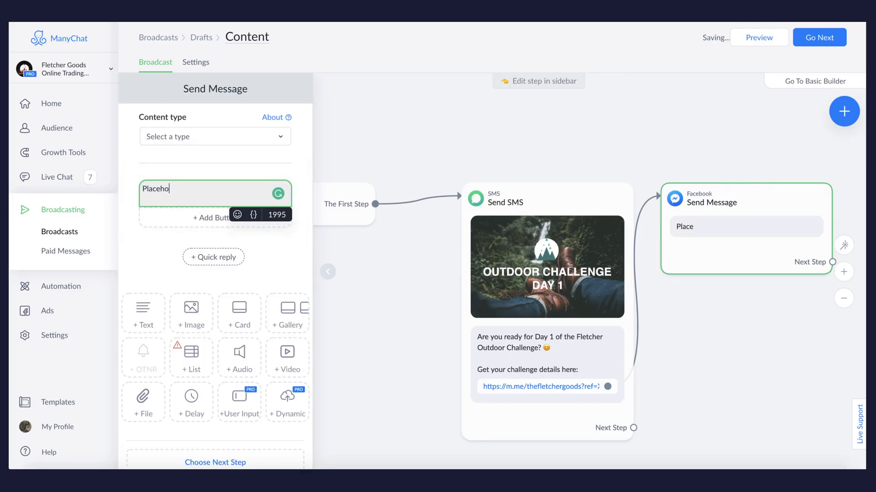
type("lder")
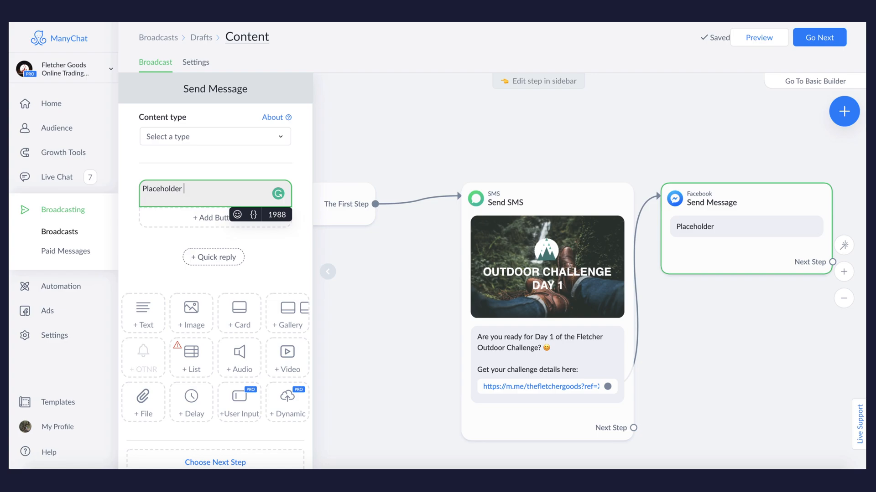
mouse_move(340, 109)
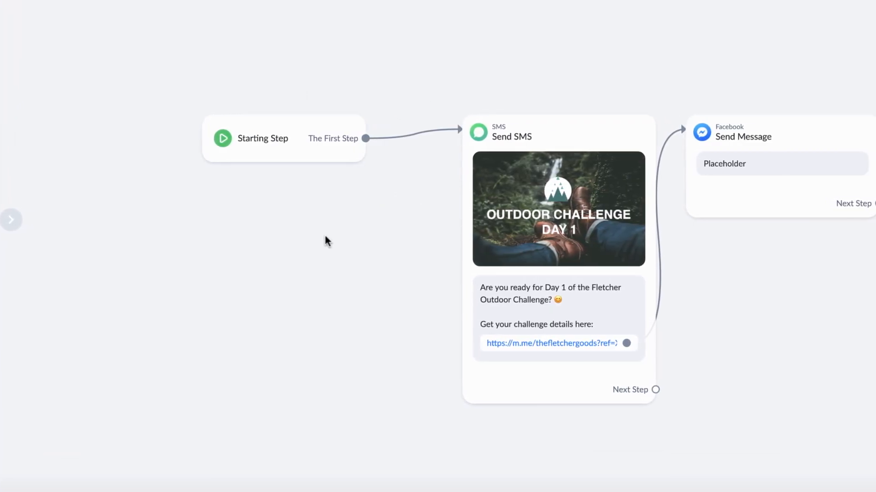
left_click(557, 209)
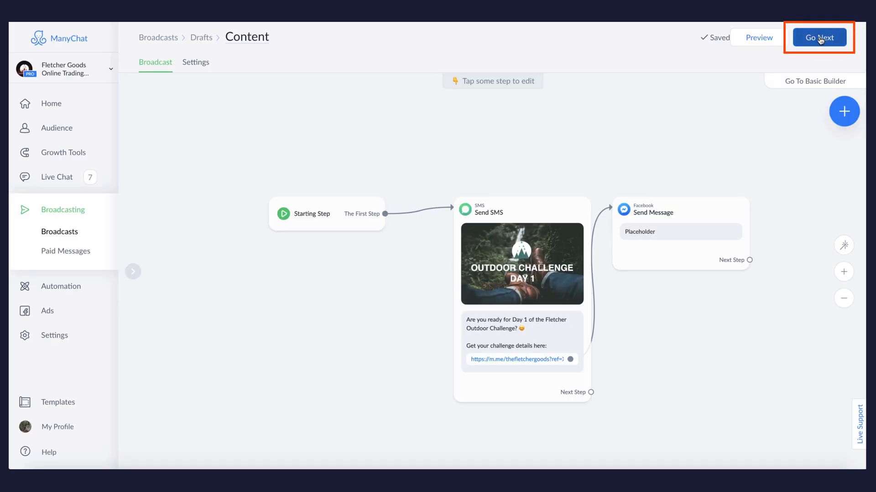
Send the broadcast now to the 3 SMS-opted-in contacts
left_click(819, 37)
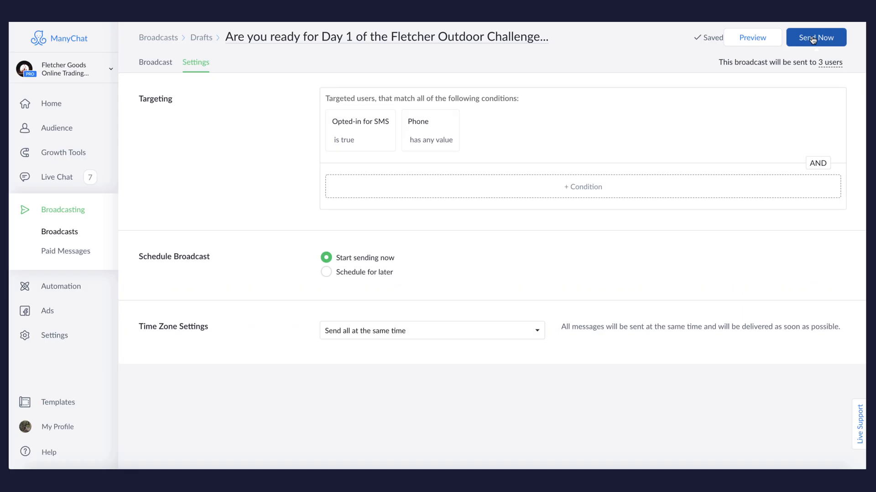
left_click(816, 37)
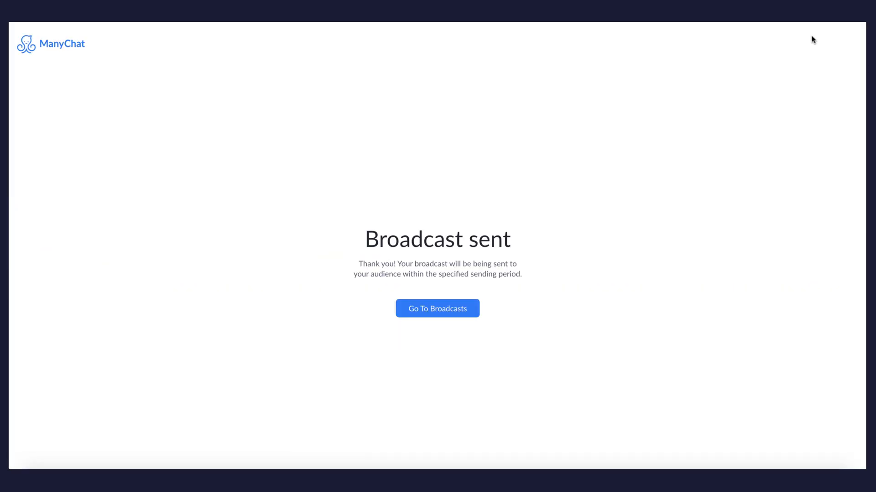